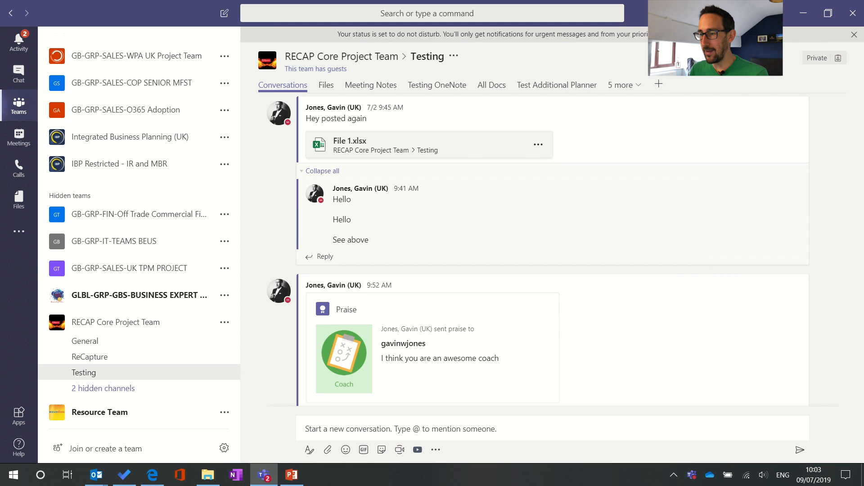
pyautogui.moveTo(659, 85)
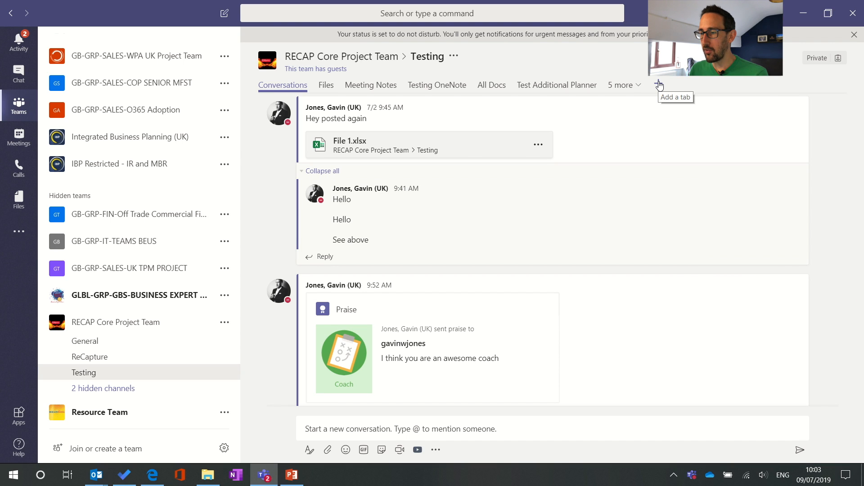
# Add a Wiki tab to the Testing channel, keeping 'Post to the channel' checked
pyautogui.click(659, 85)
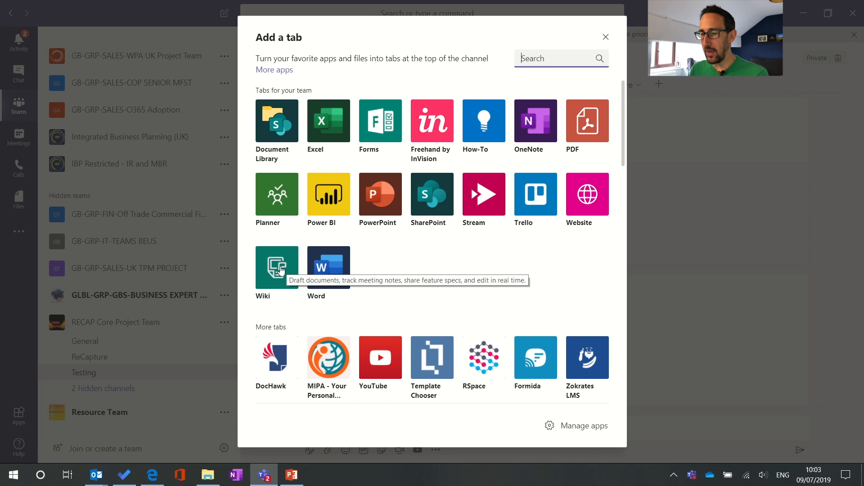
pyautogui.click(277, 267)
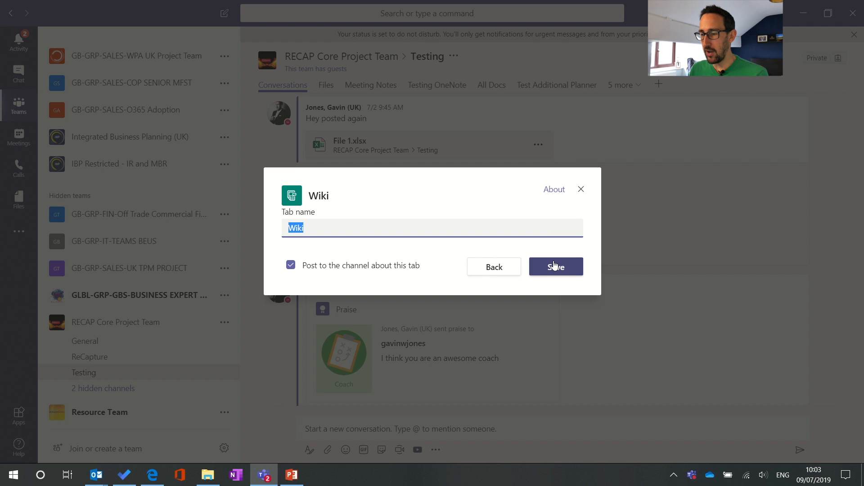
pyautogui.click(556, 266)
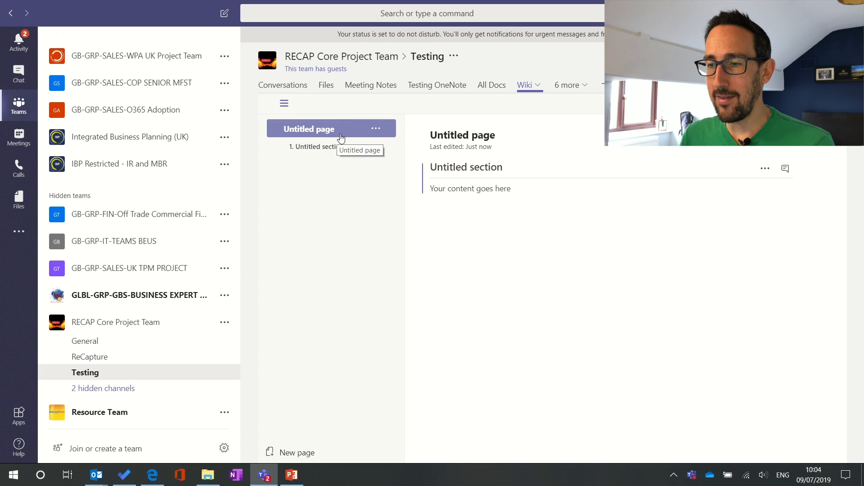
pyautogui.moveTo(284, 105)
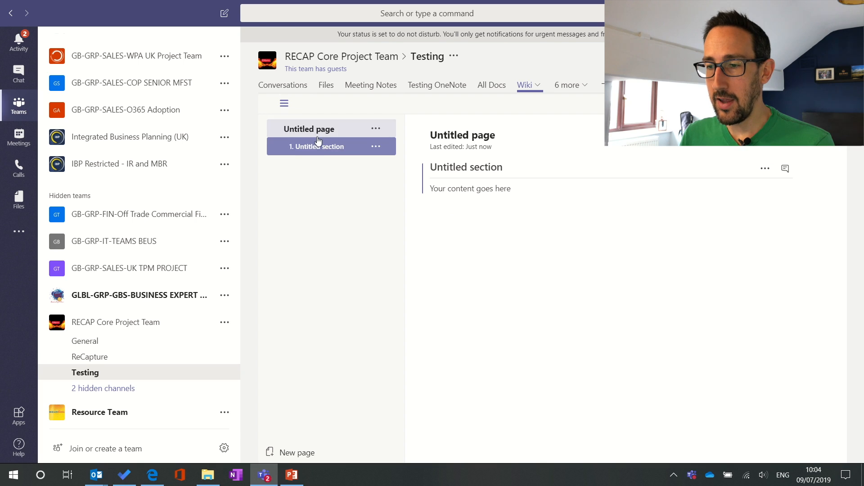
pyautogui.moveTo(315, 148)
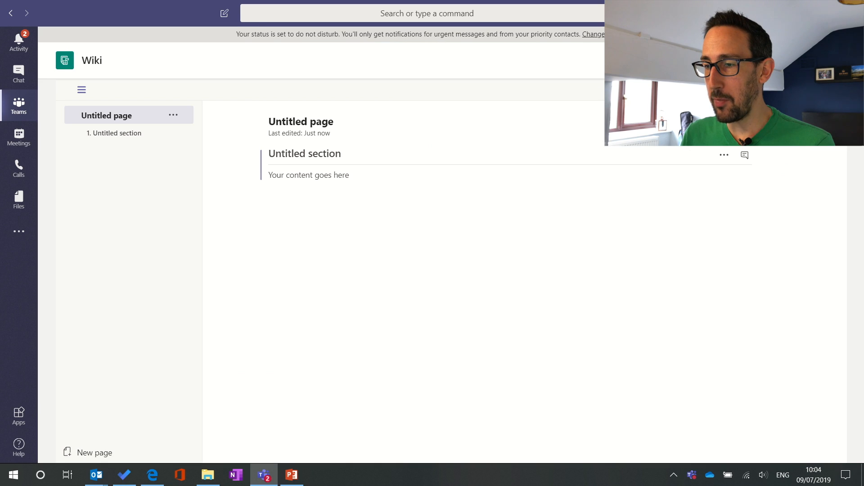
pyautogui.moveTo(81, 89)
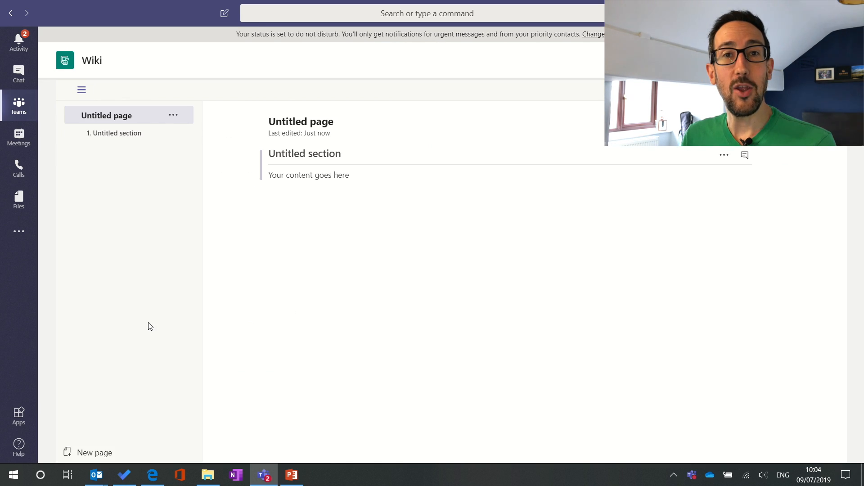
# Select the wiki's 'Untitled page' title so it can be renamed
pyautogui.doubleClick(300, 121)
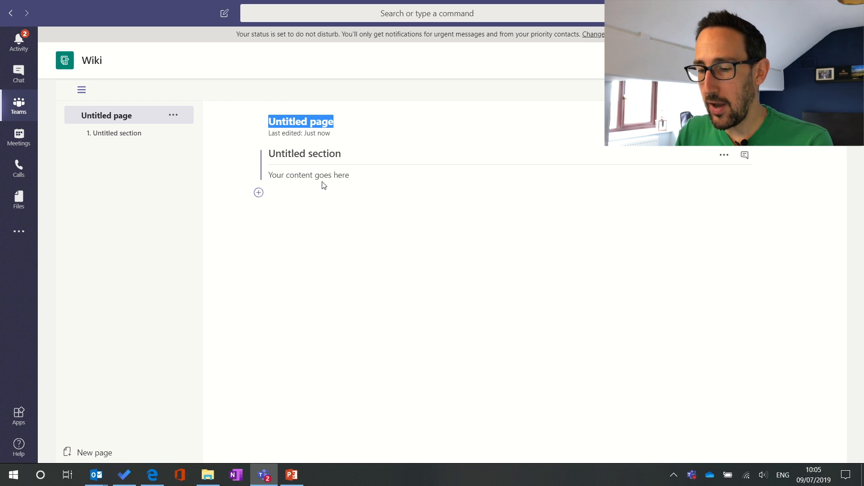
# Title the page 'Test Page', its section 'Period 6 Notes', and enter placeholder note lines
pyautogui.write('Test Page')
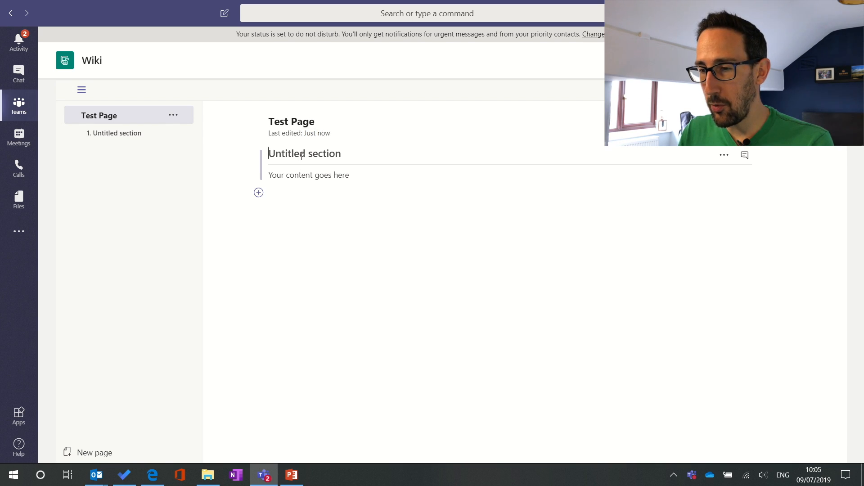
pyautogui.write('Perios')
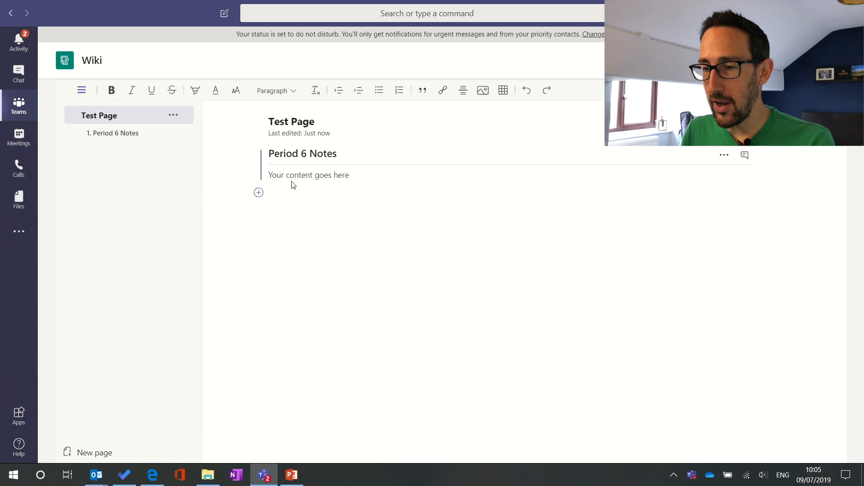
pyautogui.write('sdfgsdfg')
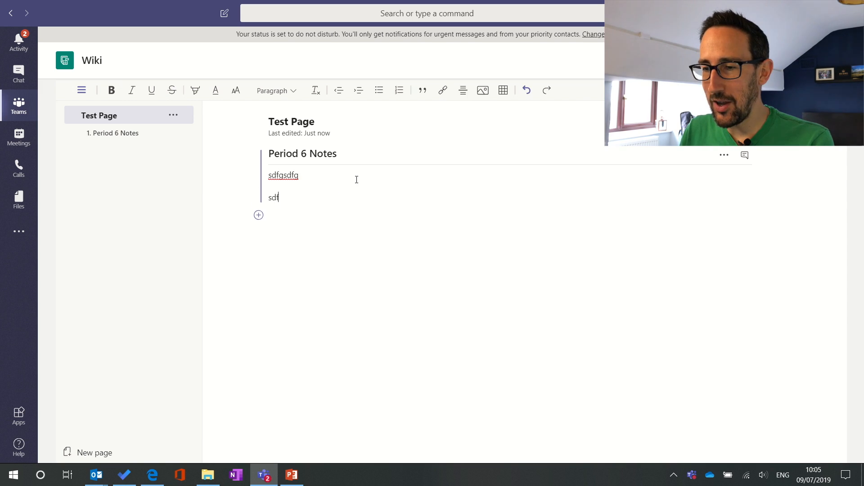
pyautogui.write('sdfgsdfg')
pyautogui.write('sdfsd')
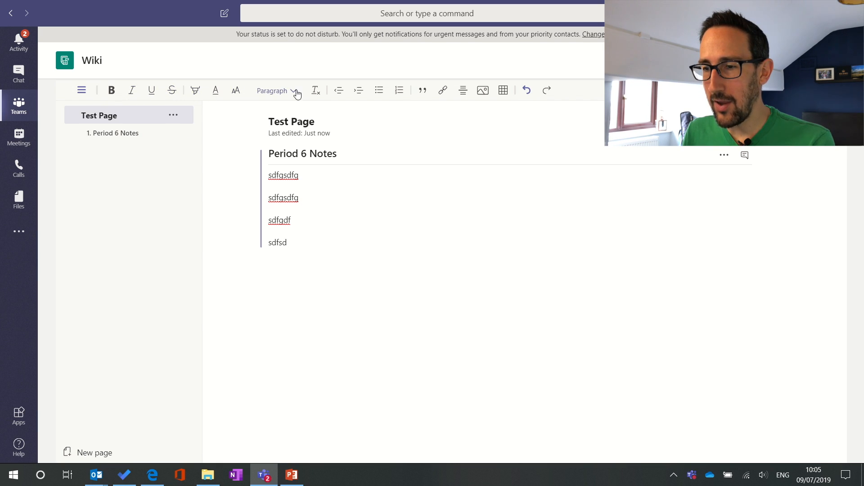
pyautogui.click(295, 90)
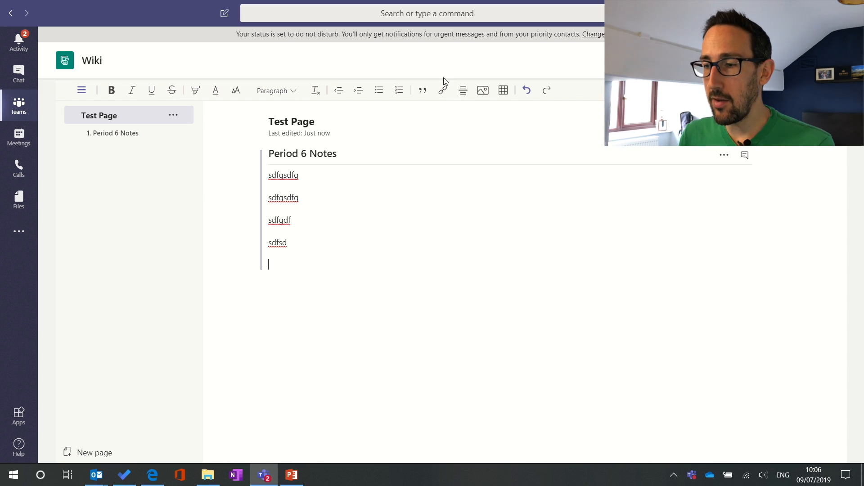
# Bring up the Insert link form, then cancel it without adding a link
pyautogui.click(443, 90)
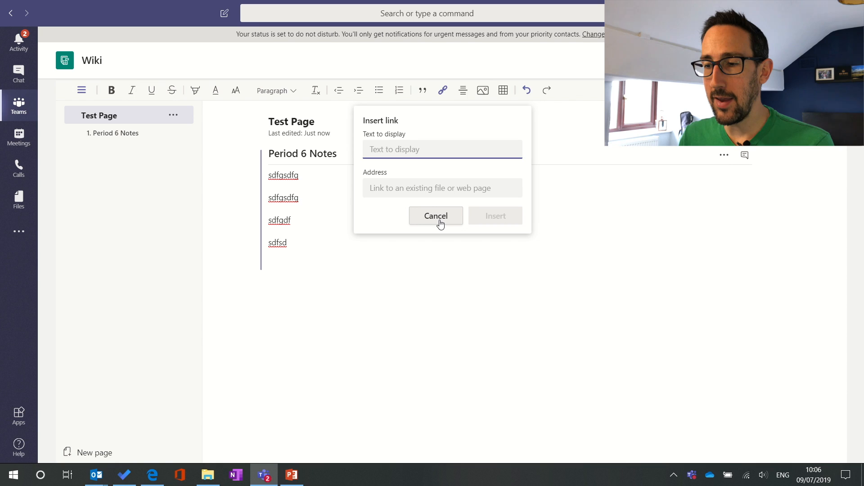
pyautogui.click(436, 216)
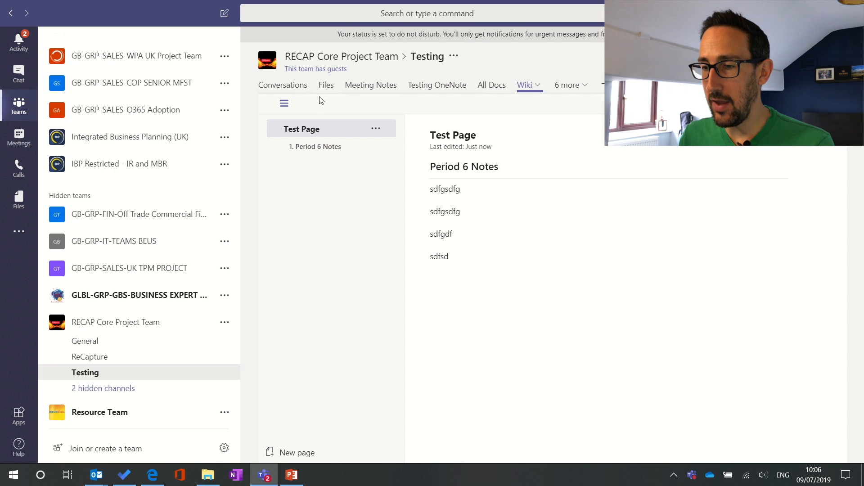
# Copy the Teams link to 2018COP GOALS FINAL VERSION.xlsx from Files and return to the wiki
pyautogui.click(326, 84)
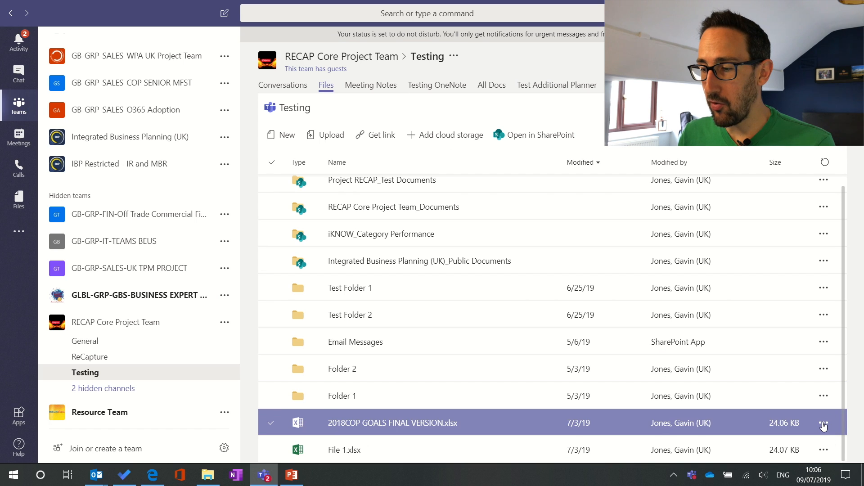
pyautogui.click(823, 426)
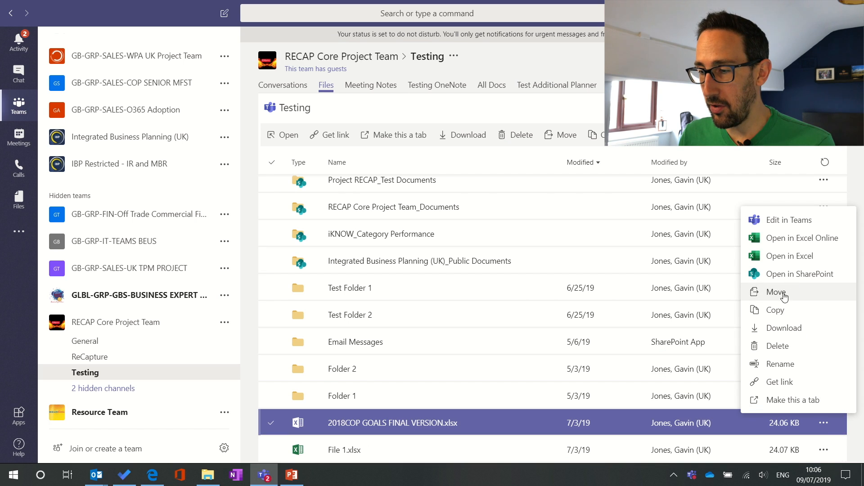
pyautogui.click(780, 381)
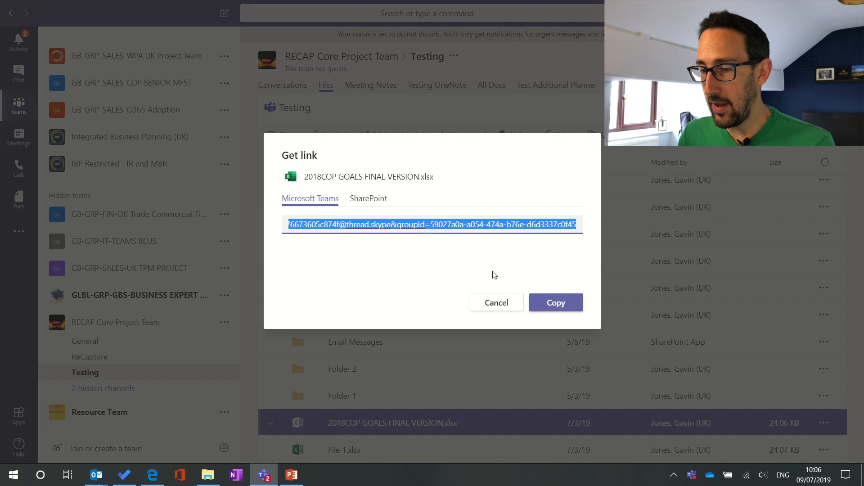
pyautogui.click(497, 302)
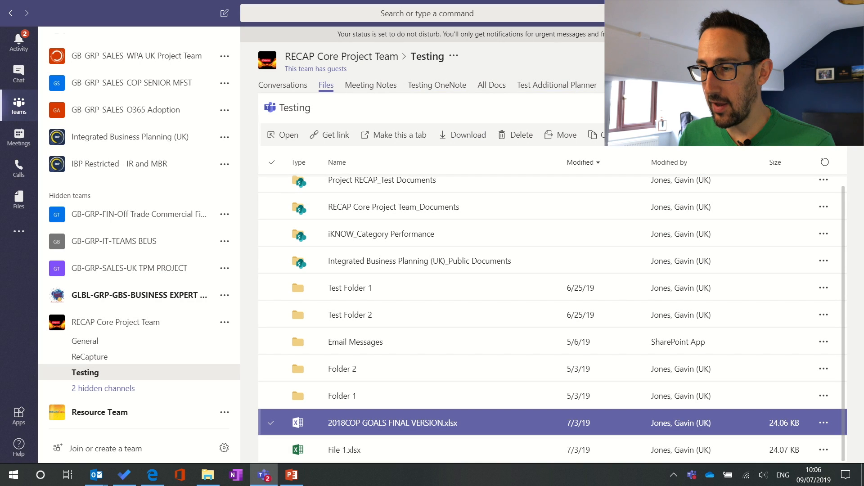
pyautogui.click(524, 84)
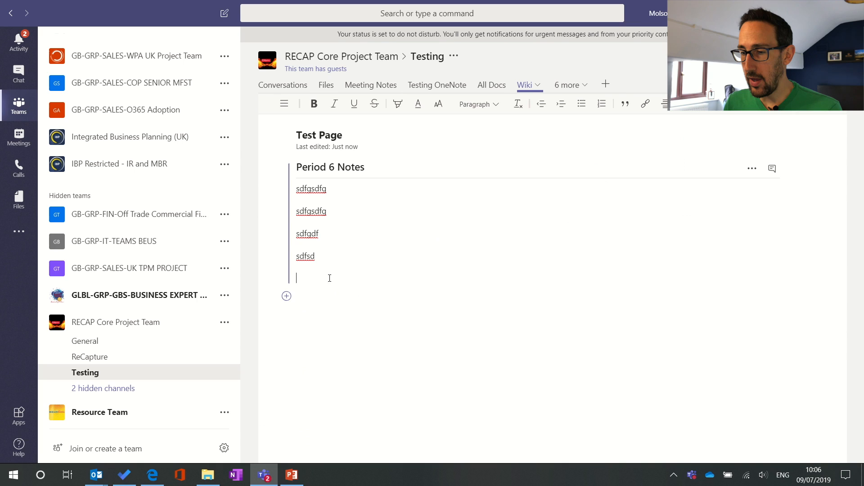
# Insert a 'Link to File' hyperlink to the copied spreadsheet address below the notes
pyautogui.click(645, 103)
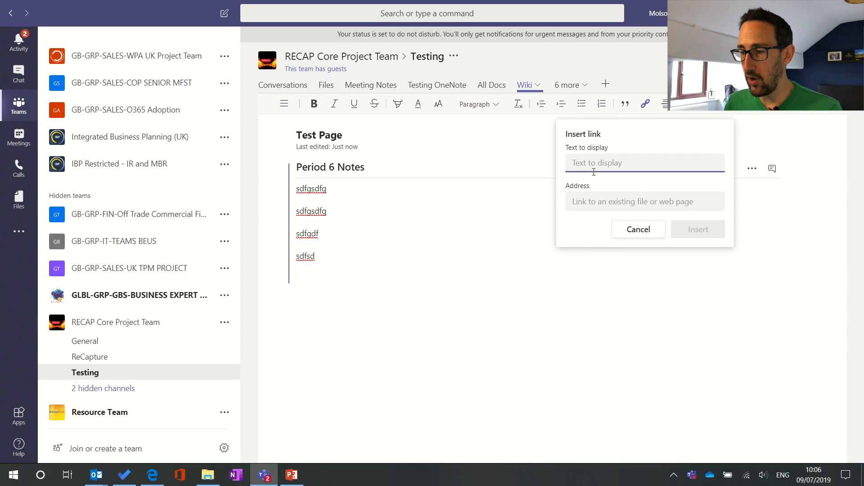
pyautogui.write('L')
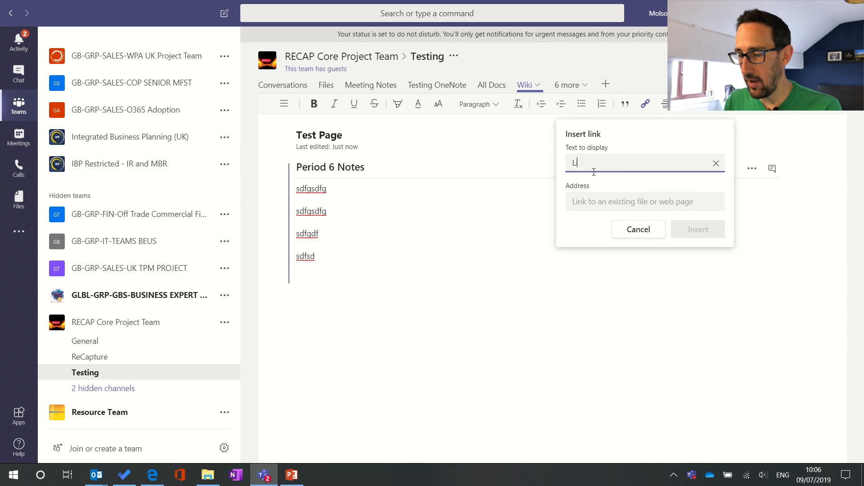
pyautogui.write('ink to Fi')
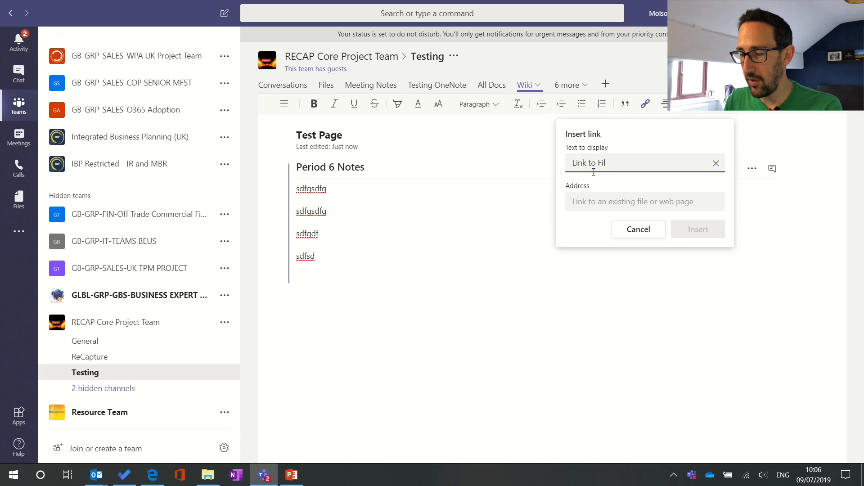
pyautogui.write('27a0a-a054-474a-b76e-d6d3337c0f45')
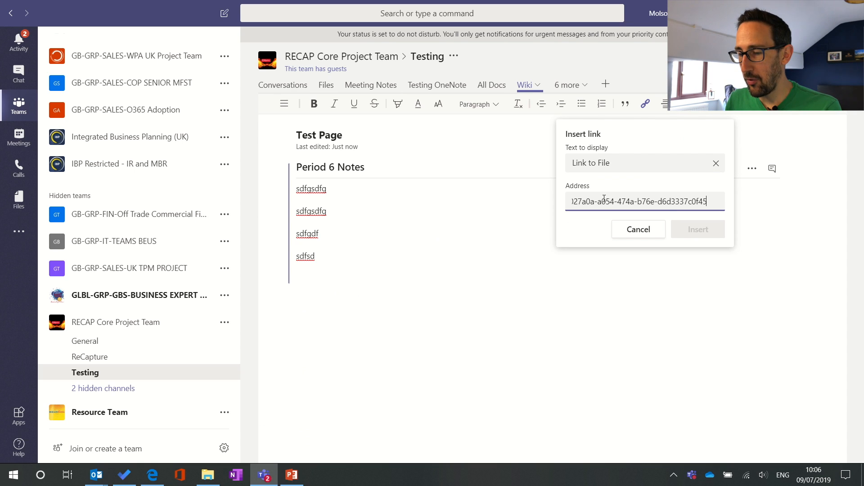
pyautogui.click(698, 230)
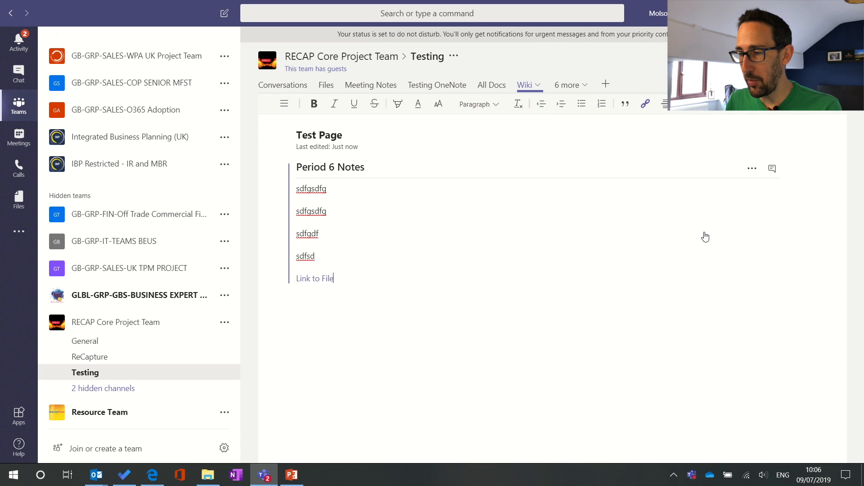
pyautogui.moveTo(313, 279)
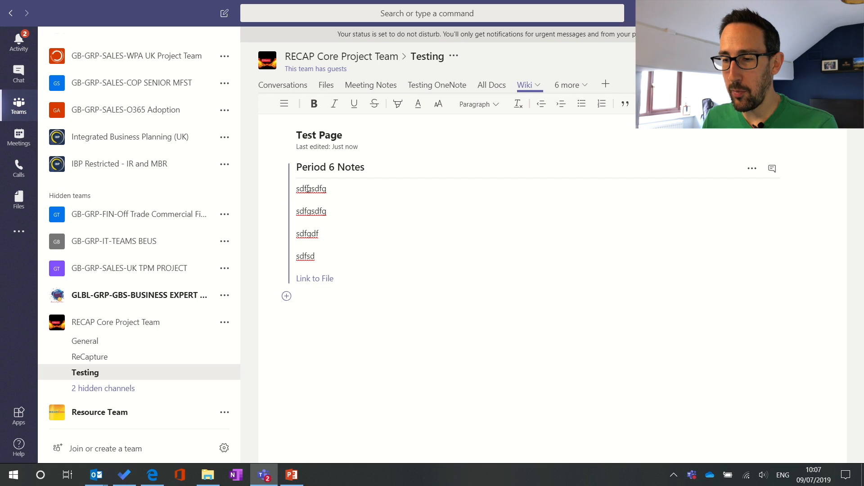
pyautogui.moveTo(805, 200)
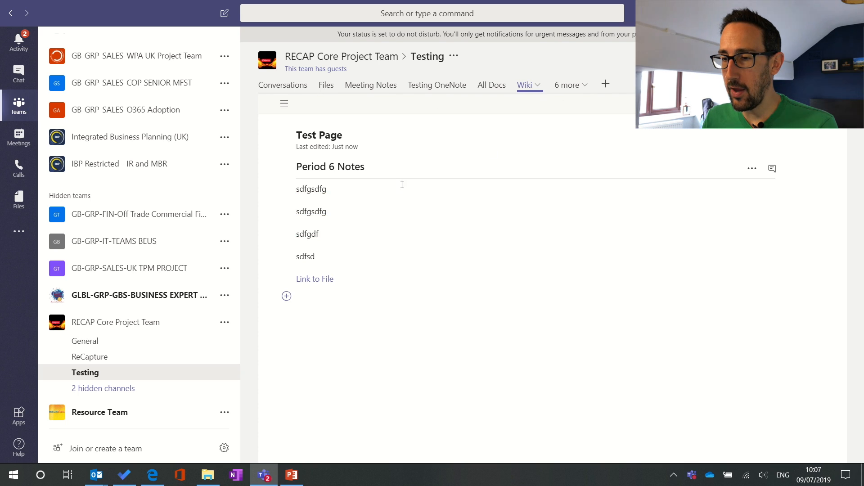
pyautogui.moveTo(398, 190)
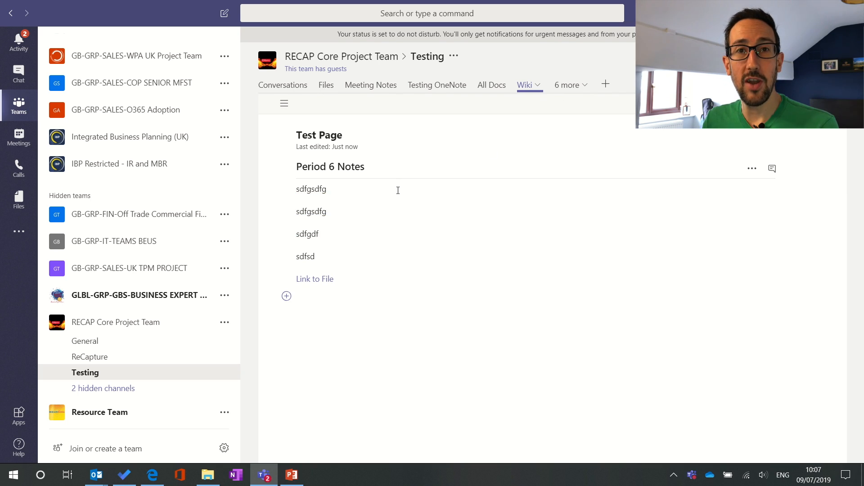
pyautogui.click(312, 221)
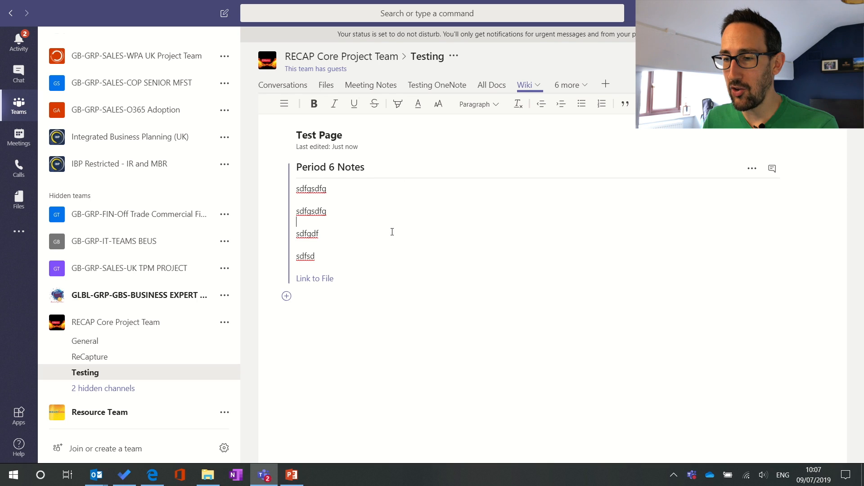
pyautogui.moveTo(285, 282)
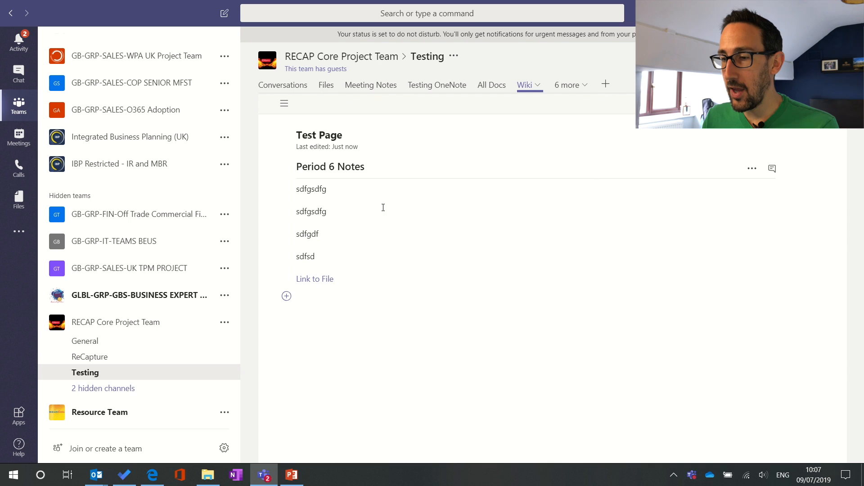
pyautogui.moveTo(314, 282)
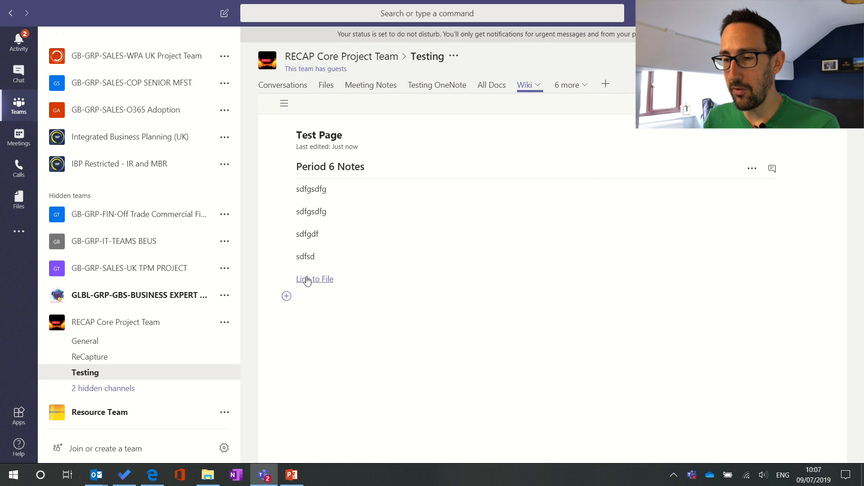
pyautogui.moveTo(328, 281)
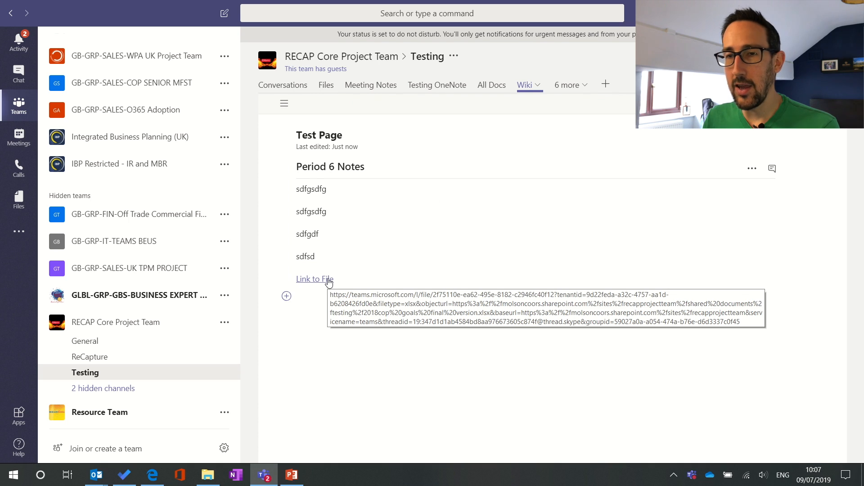
pyautogui.moveTo(332, 343)
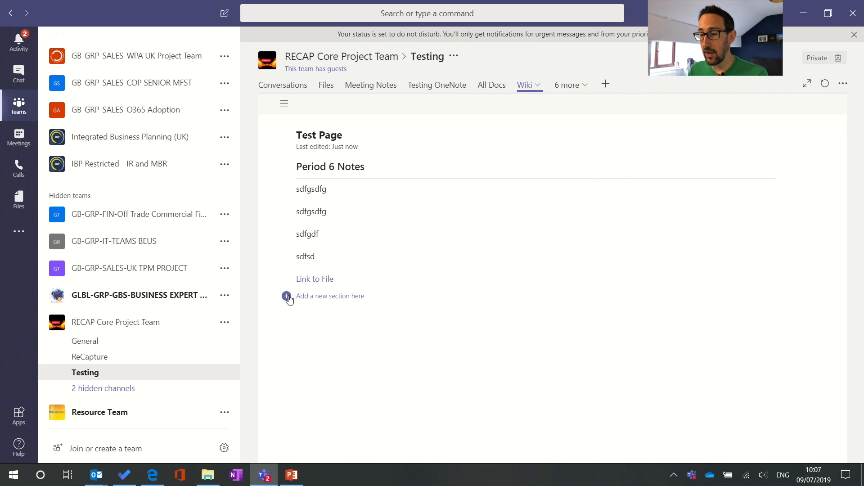
# Add an untitled section below Period 6 Notes and show the page outline listing both sections
pyautogui.click(287, 297)
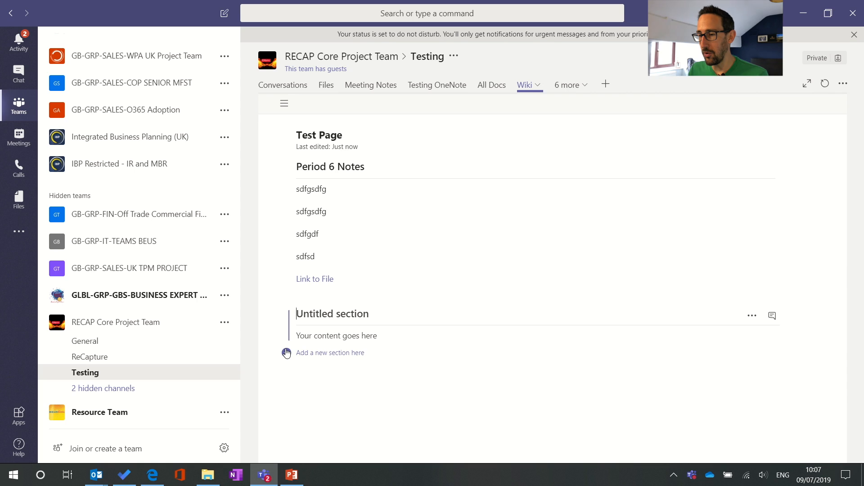
pyautogui.click(283, 103)
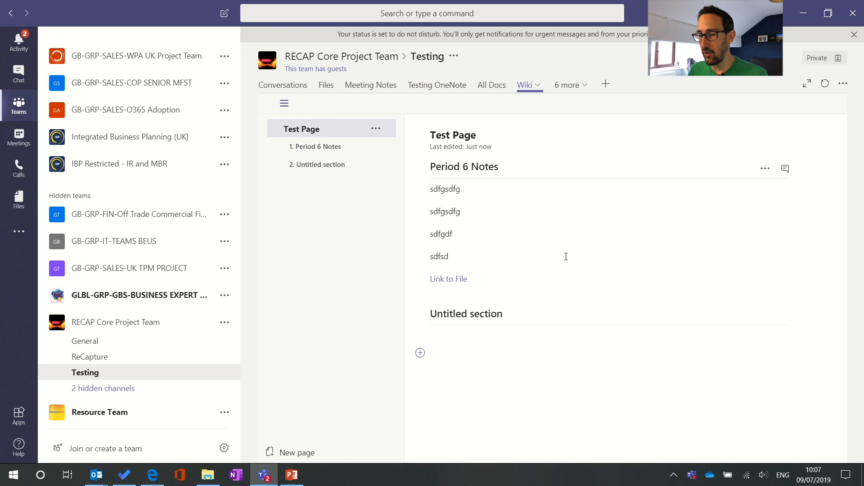
pyautogui.moveTo(559, 155)
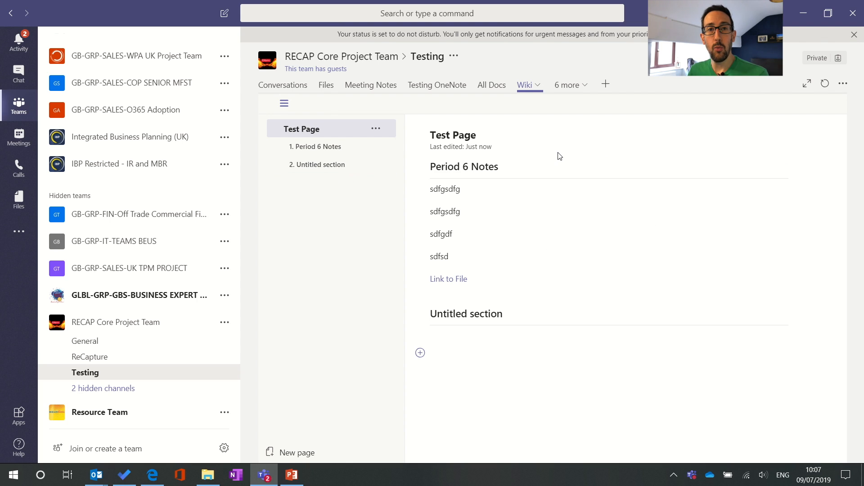
pyautogui.moveTo(694, 151)
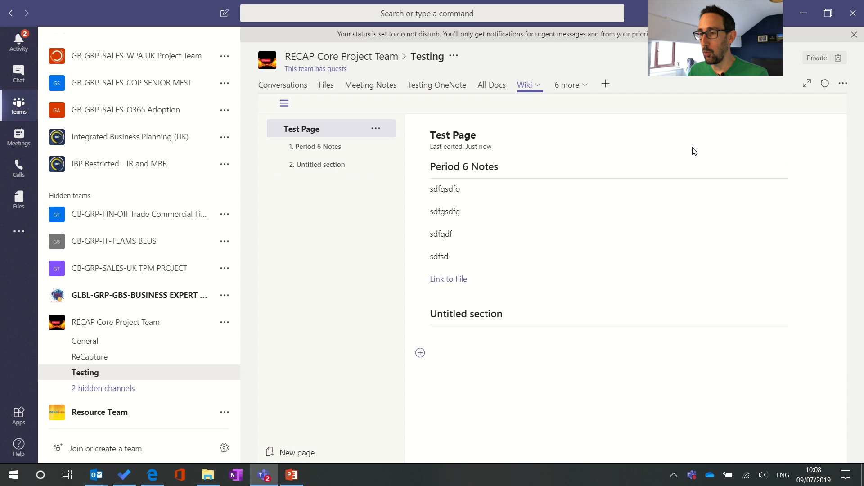
pyautogui.click(765, 169)
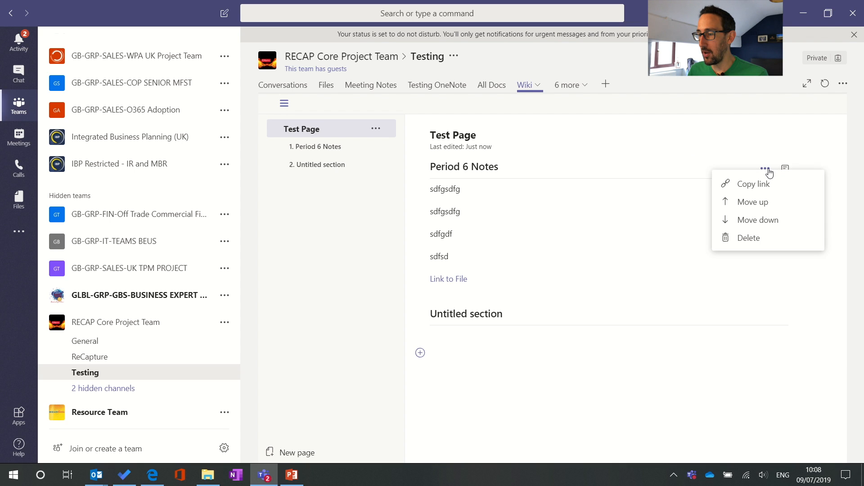
pyautogui.moveTo(751, 192)
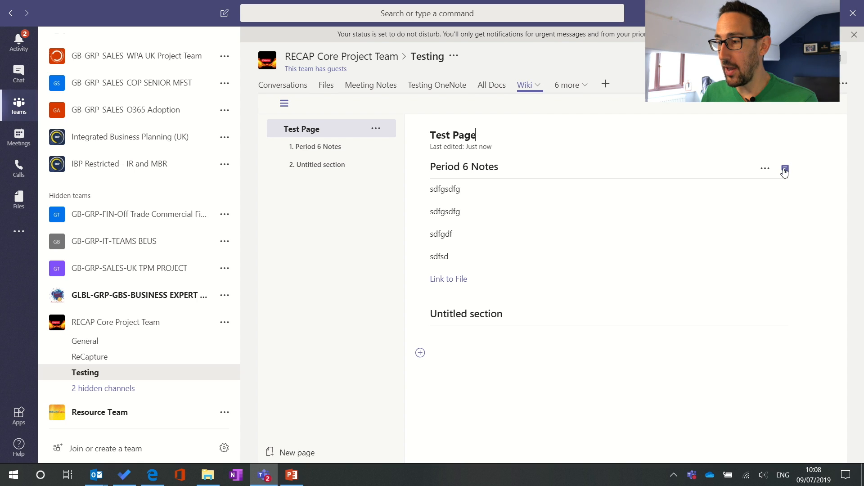
pyautogui.moveTo(784, 169)
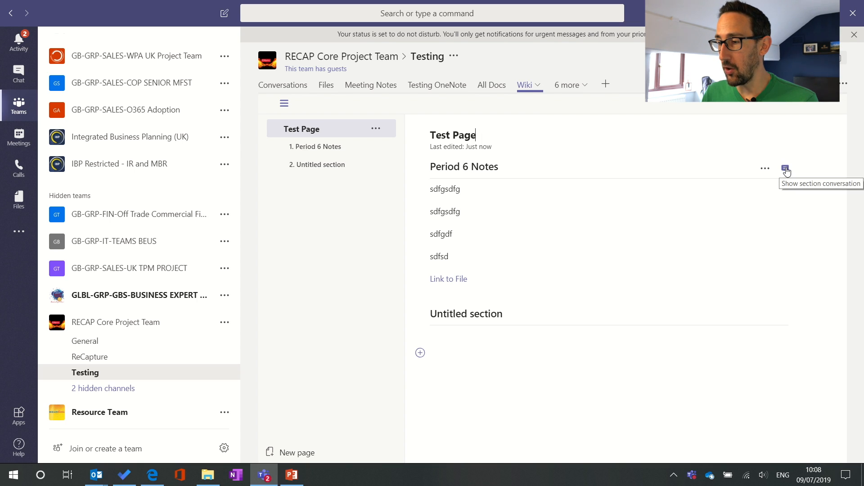
pyautogui.click(785, 169)
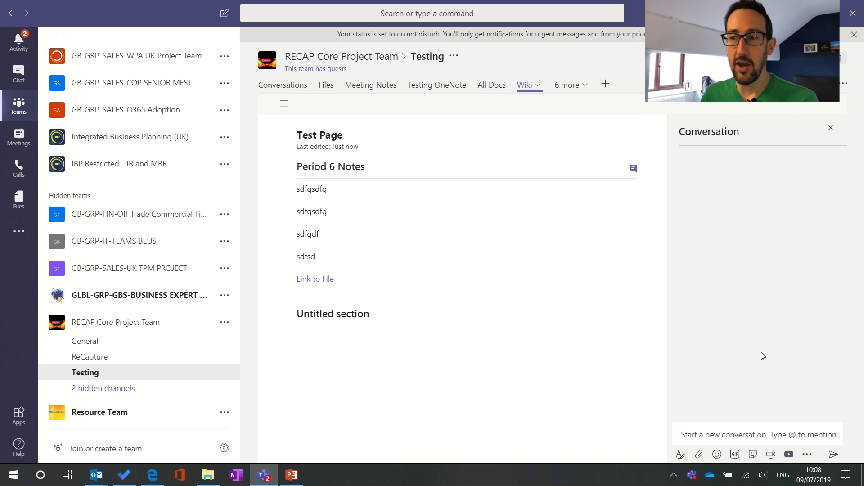
pyautogui.write('Hi gavinjones (Guest')
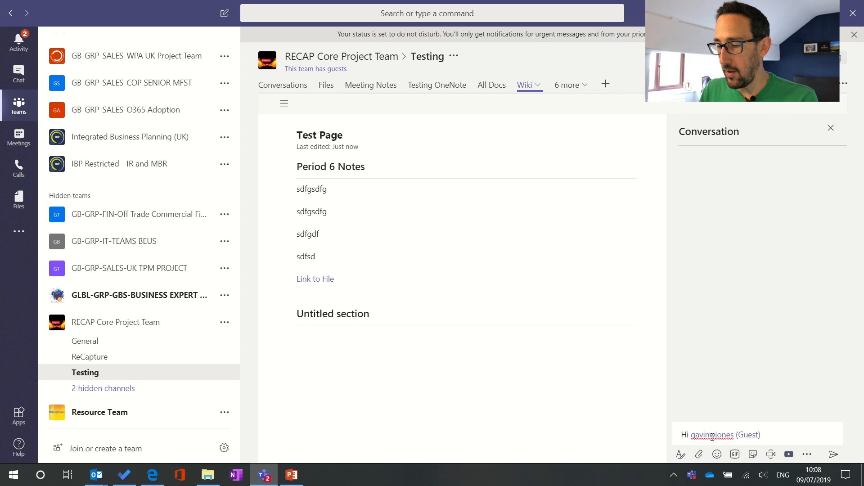
pyautogui.write('HTa')
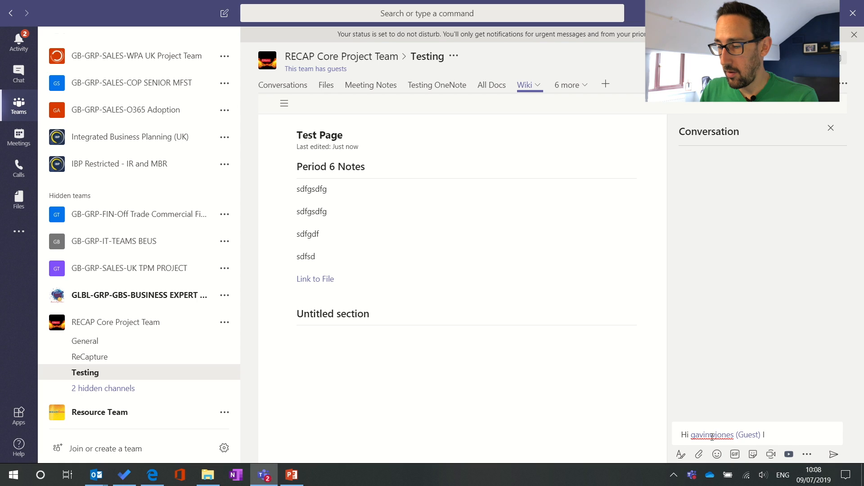
pyautogui.write("I've updates")
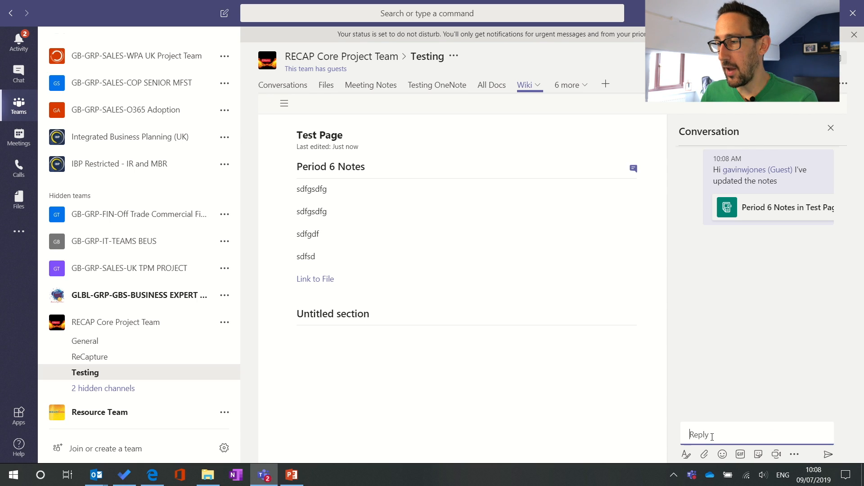
pyautogui.moveTo(769, 268)
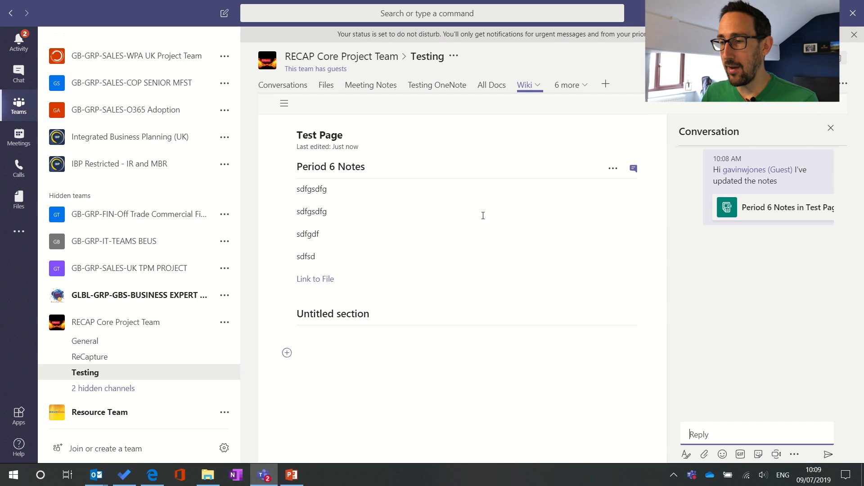
# View the posted message in Conversations, start a 'Hi' reply, and reopen the section conversation
pyautogui.click(283, 85)
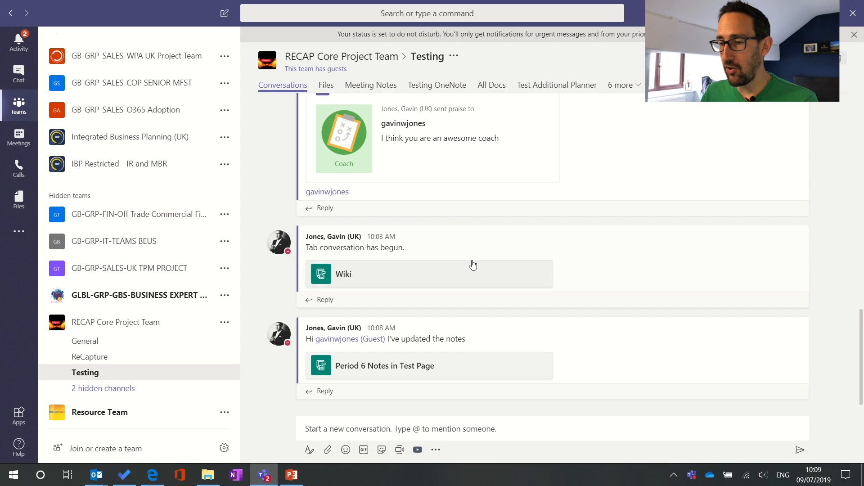
pyautogui.moveTo(463, 295)
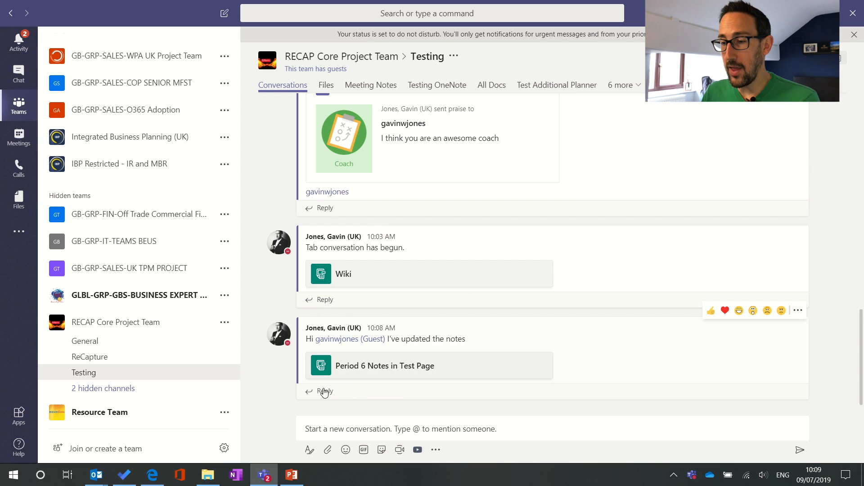
pyautogui.click(324, 392)
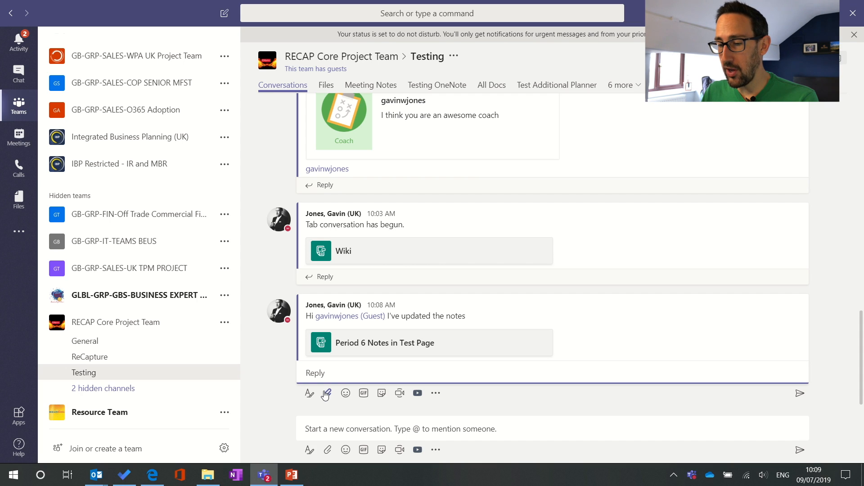
pyautogui.write('Hi rely')
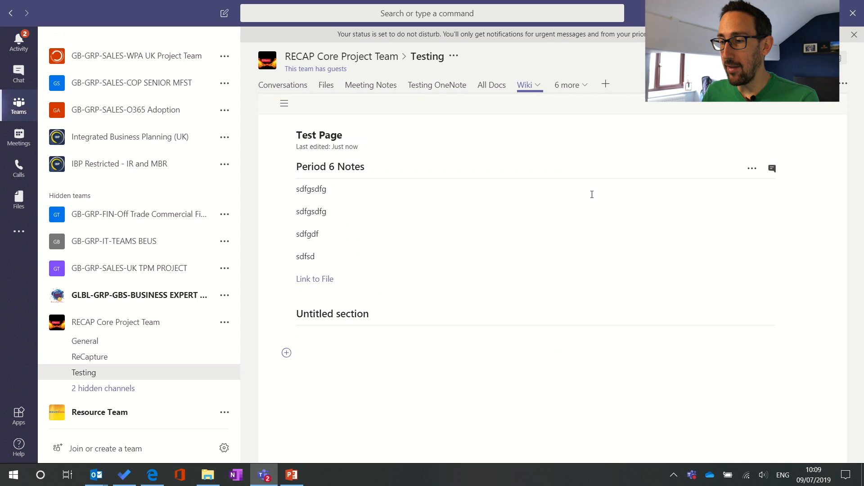
pyautogui.click(772, 169)
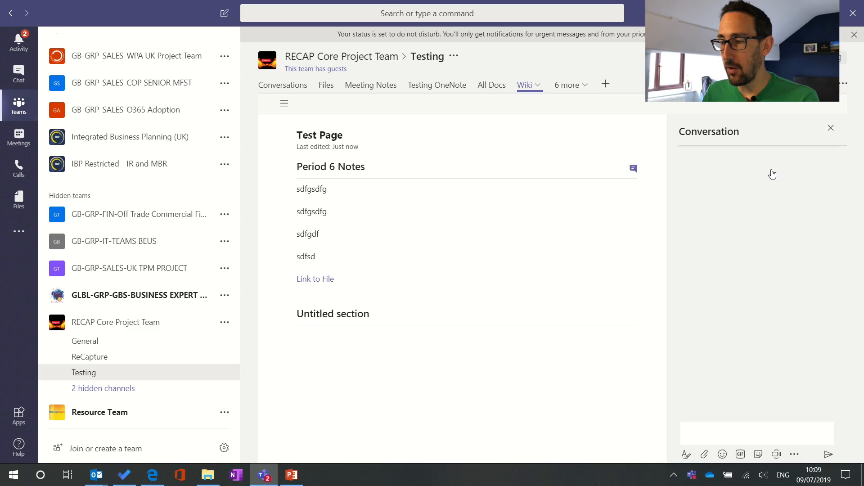